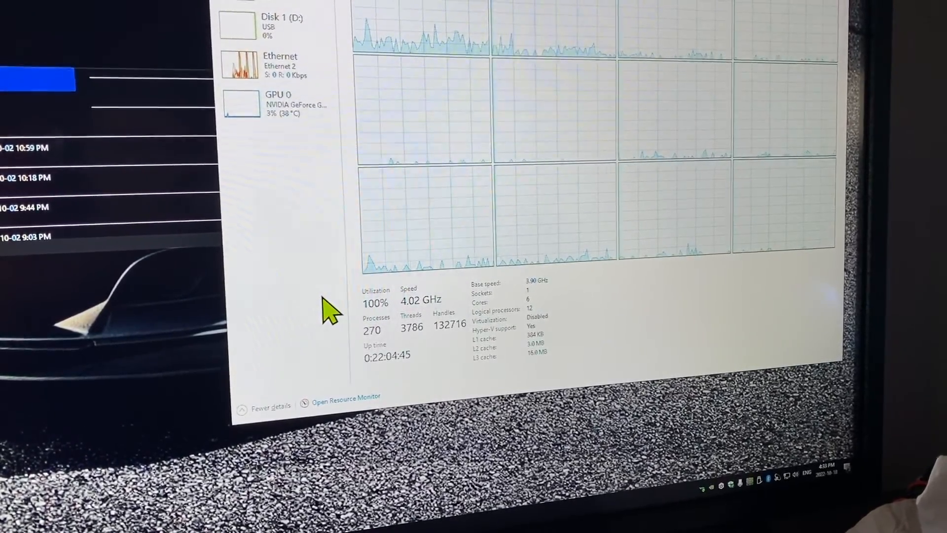
pyautogui.moveTo(317, 251)
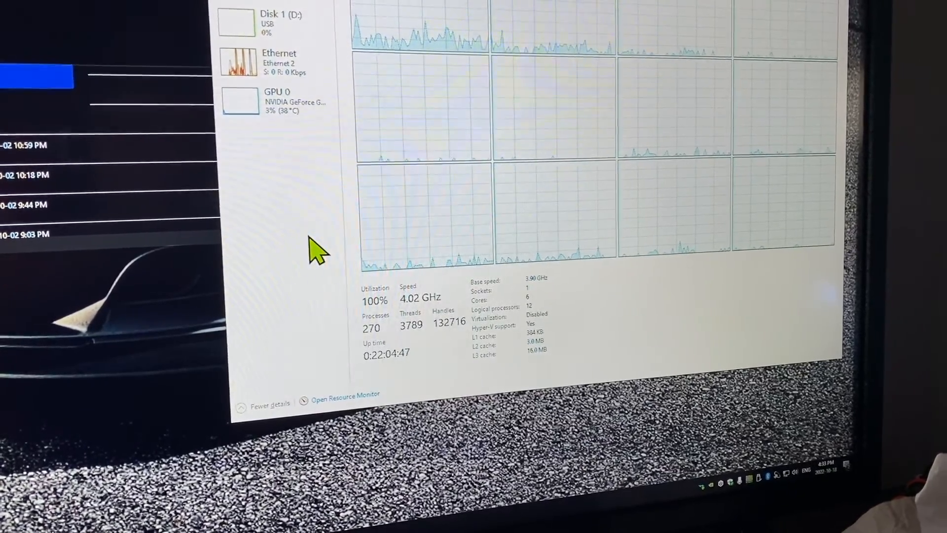